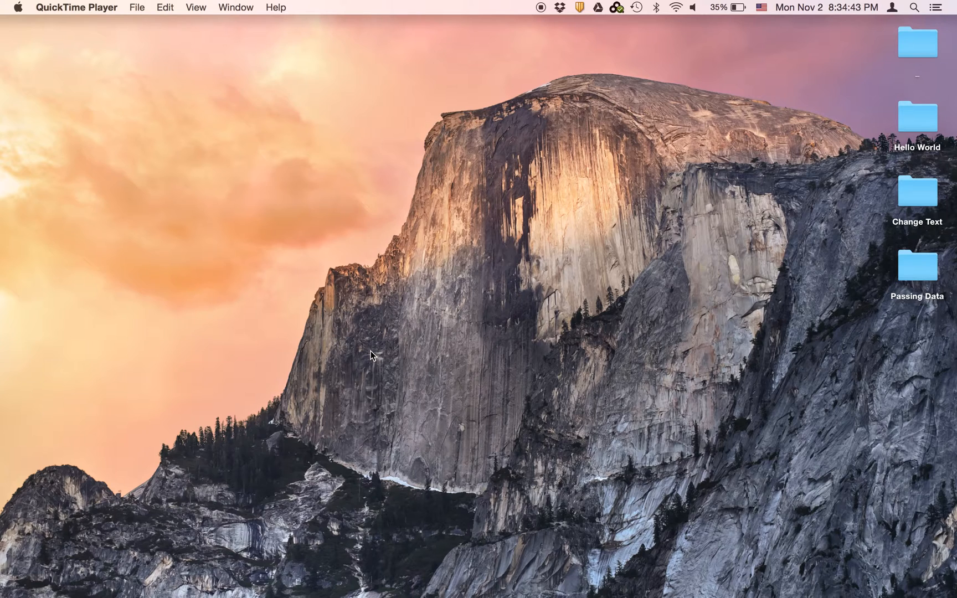
pyautogui.moveTo(298, 546)
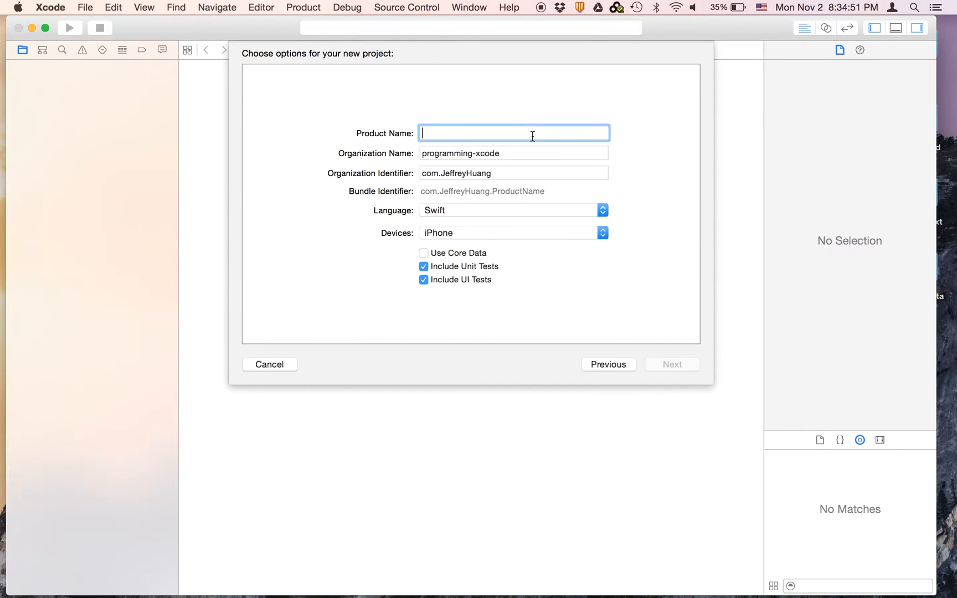
# Step: Create the Passing Data iPhone project on the Desktop, replacing the existing folder
pyautogui.write('Passing Da')
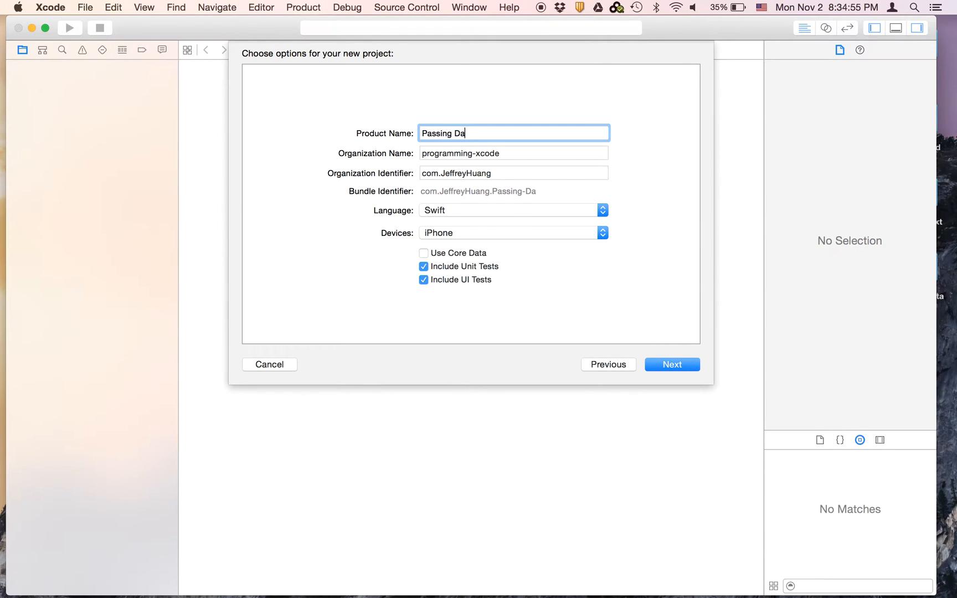
pyautogui.write('ta')
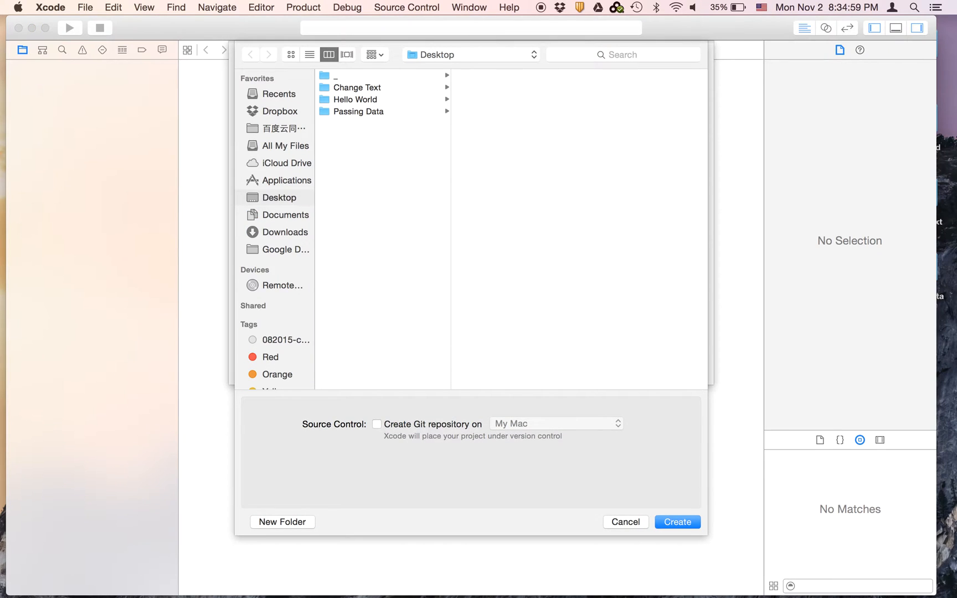
pyautogui.click(676, 522)
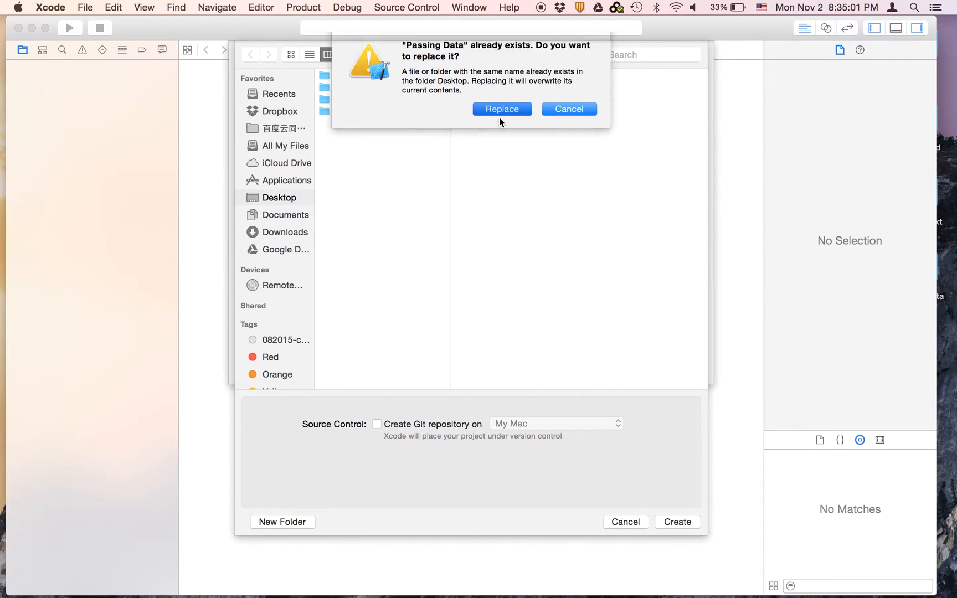
pyautogui.click(501, 108)
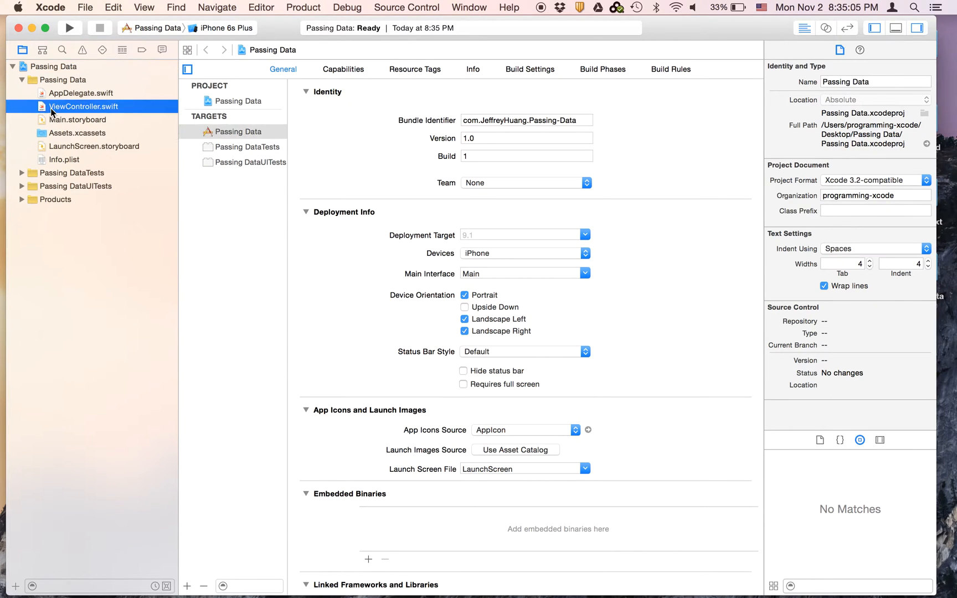
# Step: Place a text field and button on Main.storyboard's first scene and add missing constraints
pyautogui.click(78, 120)
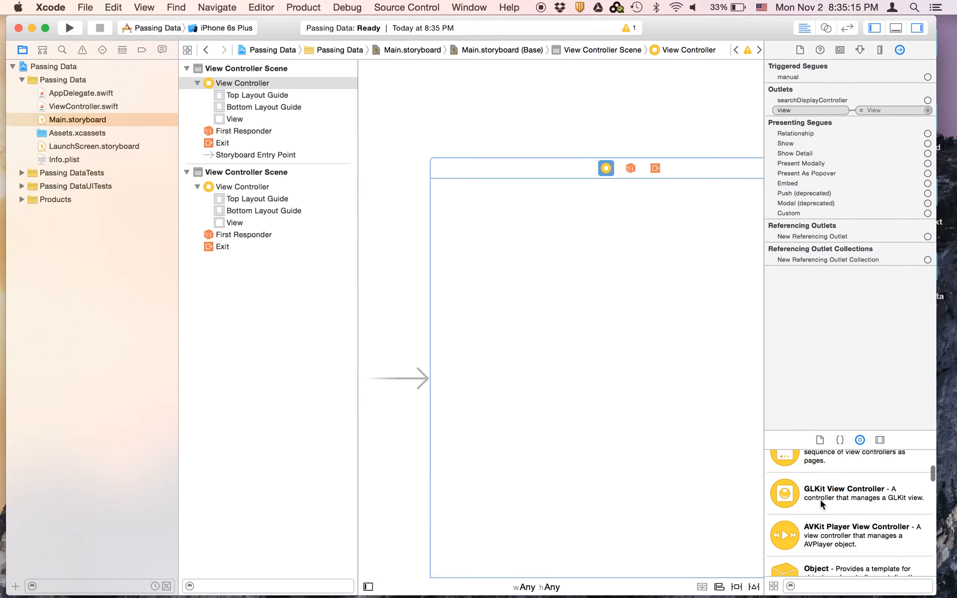
pyautogui.moveTo(784, 482); pyautogui.dragTo(665, 400)
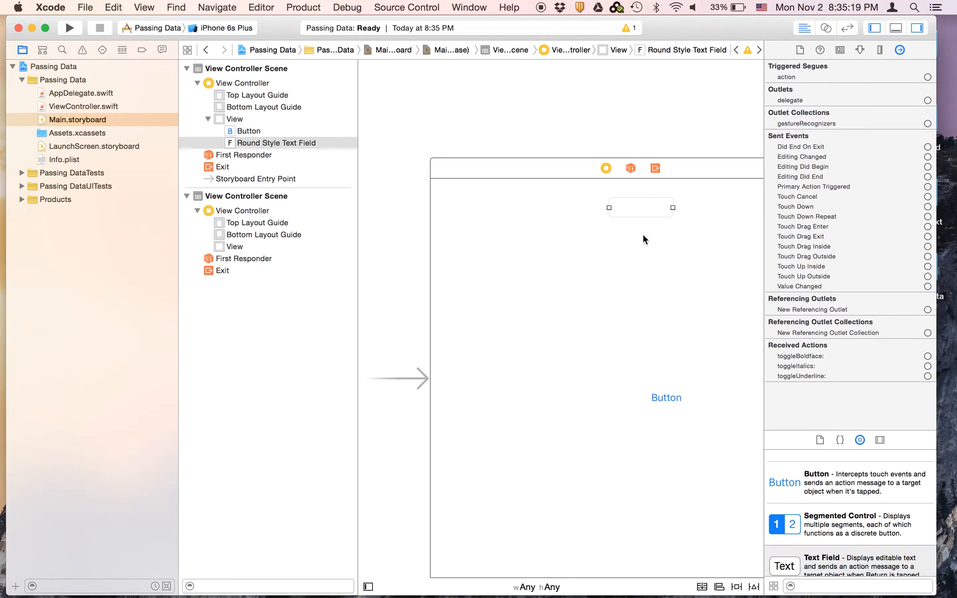
pyautogui.click(234, 119)
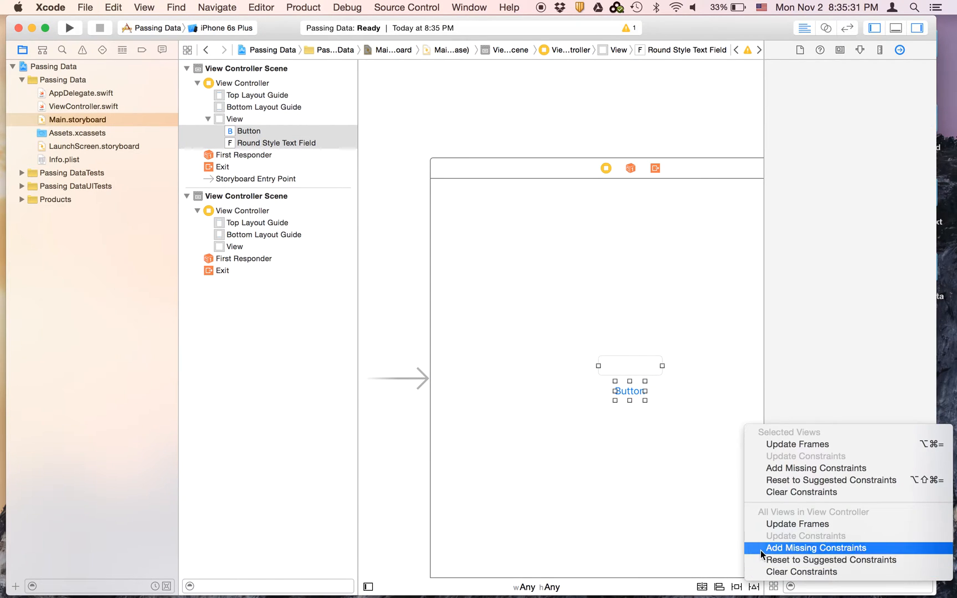
pyautogui.click(815, 547)
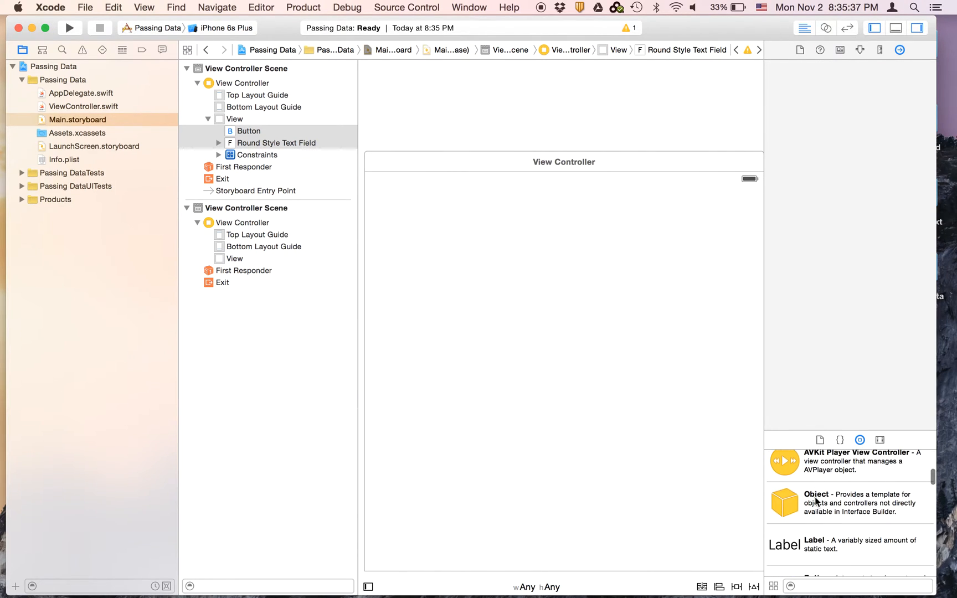
# Step: Add a label to the second scene with centre alignment, 28-point font and 2 lines
pyautogui.moveTo(784, 544); pyautogui.dragTo(562, 366)
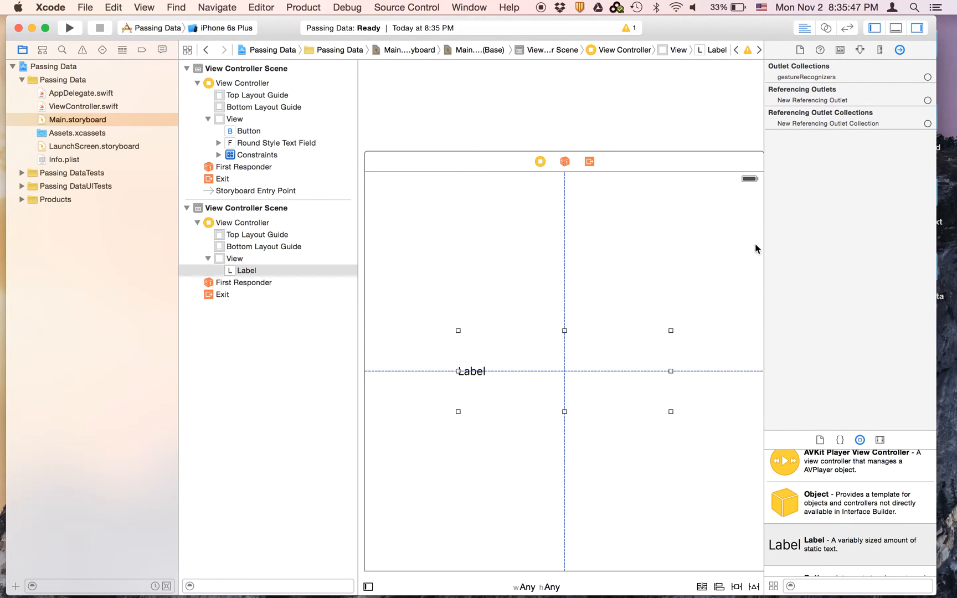
pyautogui.click(859, 49)
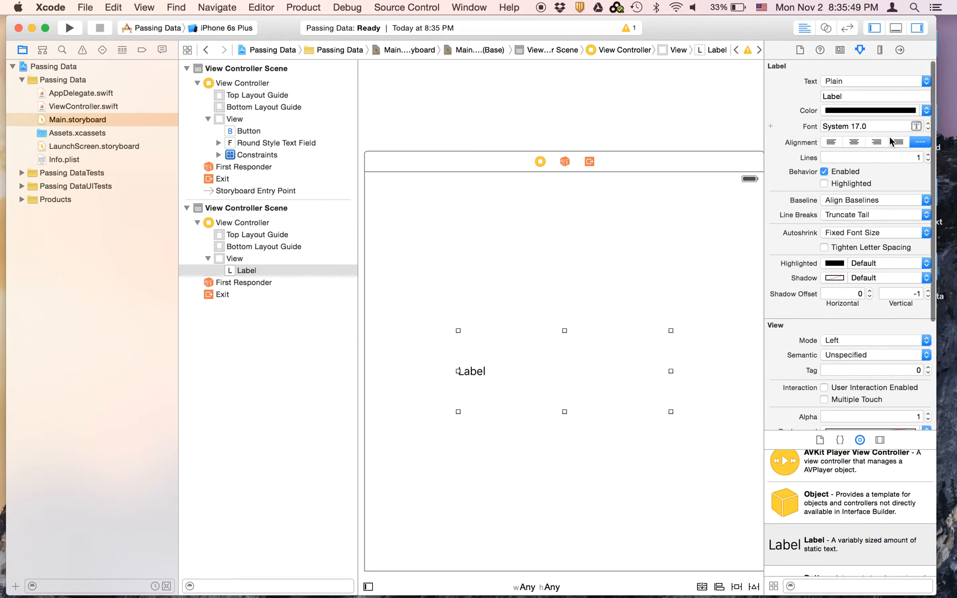
pyautogui.click(854, 142)
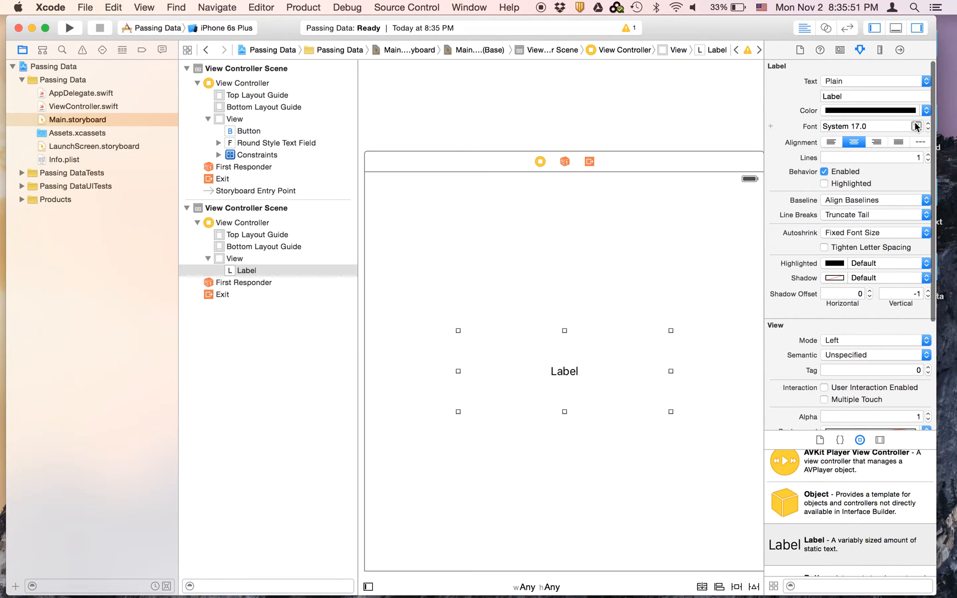
pyautogui.click(926, 124)
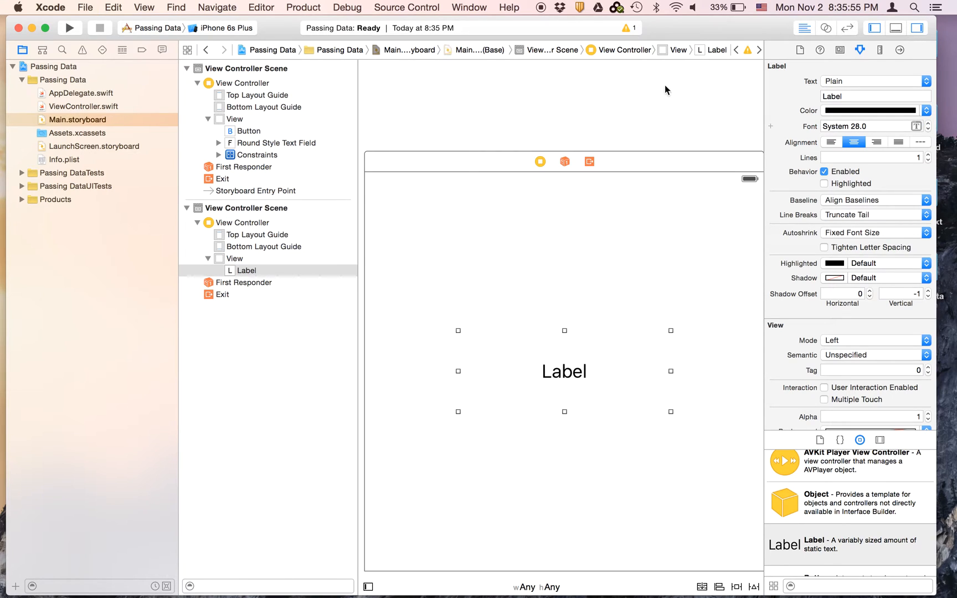
pyautogui.moveTo(927, 151)
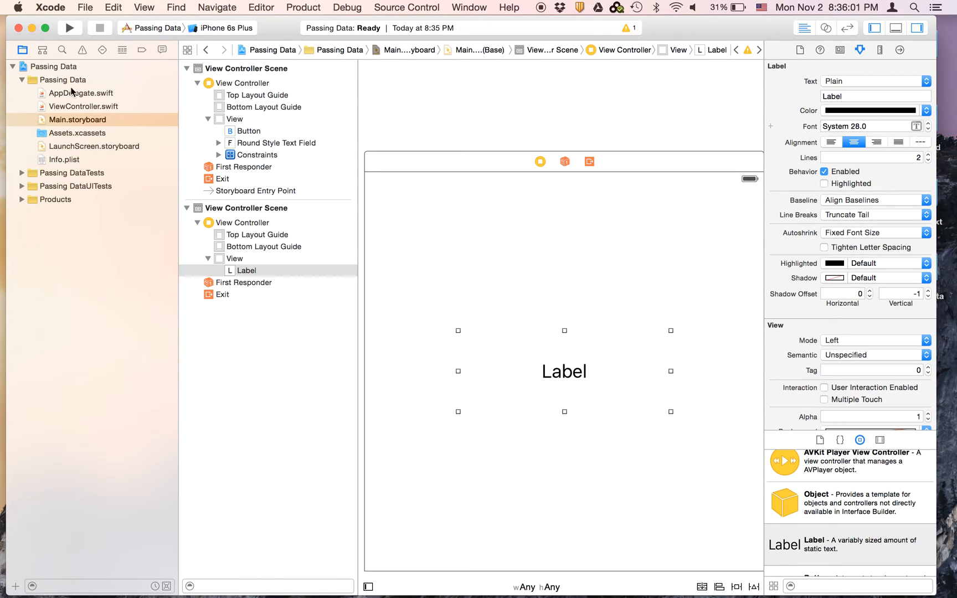
# Step: Add a Cocoa Touch class file named TwoViewController subclassing UIViewController
pyautogui.click(85, 7)
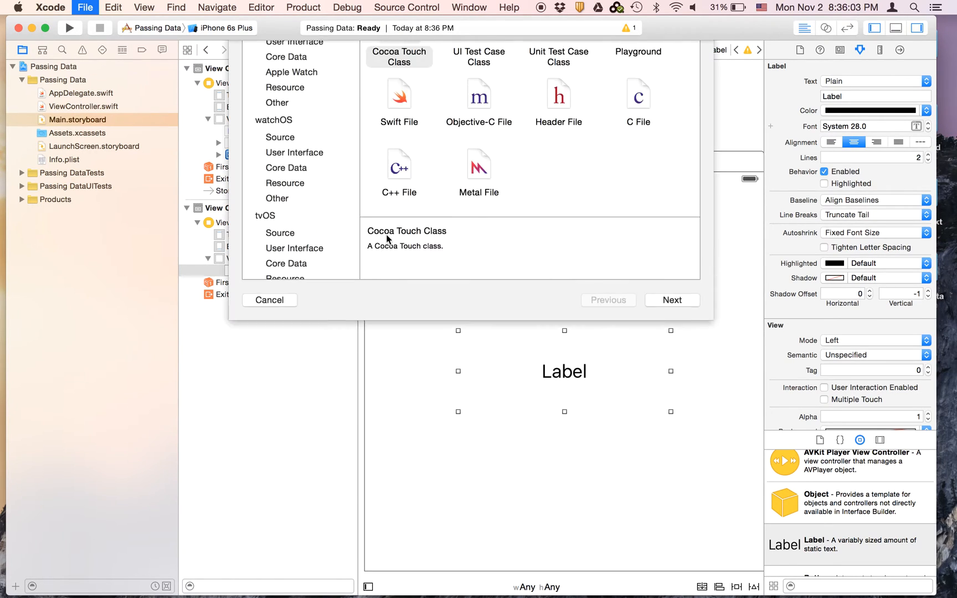
pyautogui.click(670, 300)
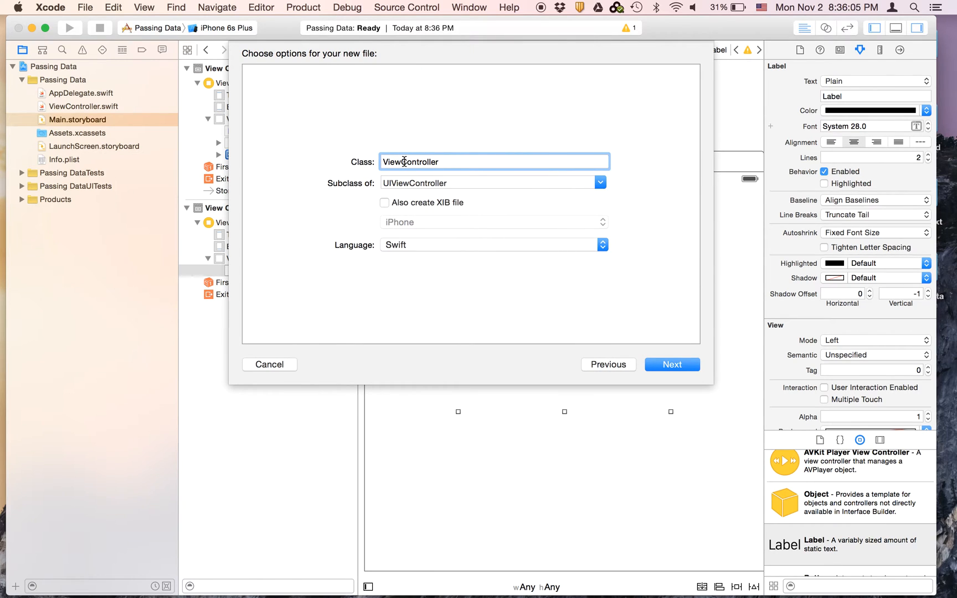
pyautogui.write('Two')
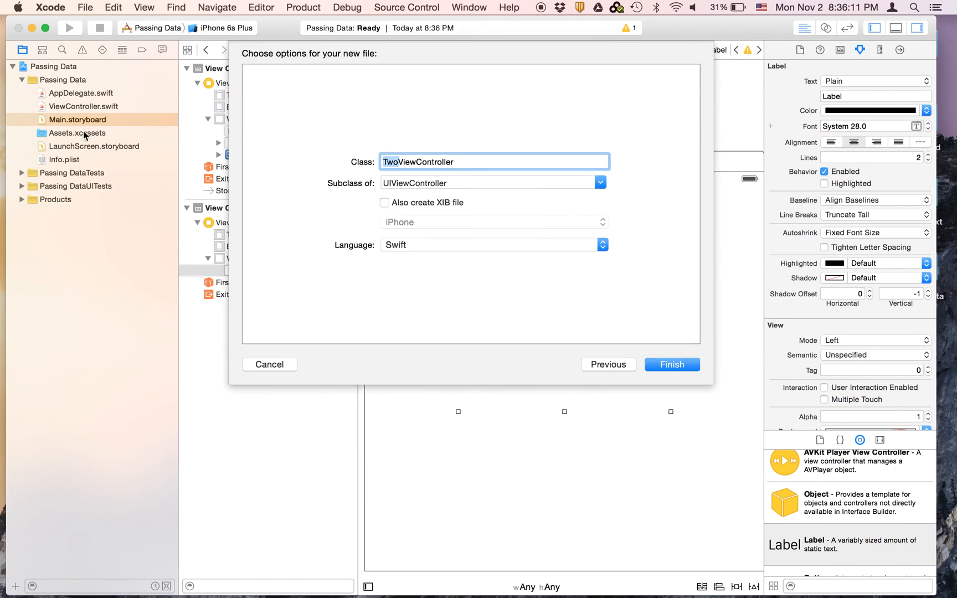
pyautogui.click(670, 364)
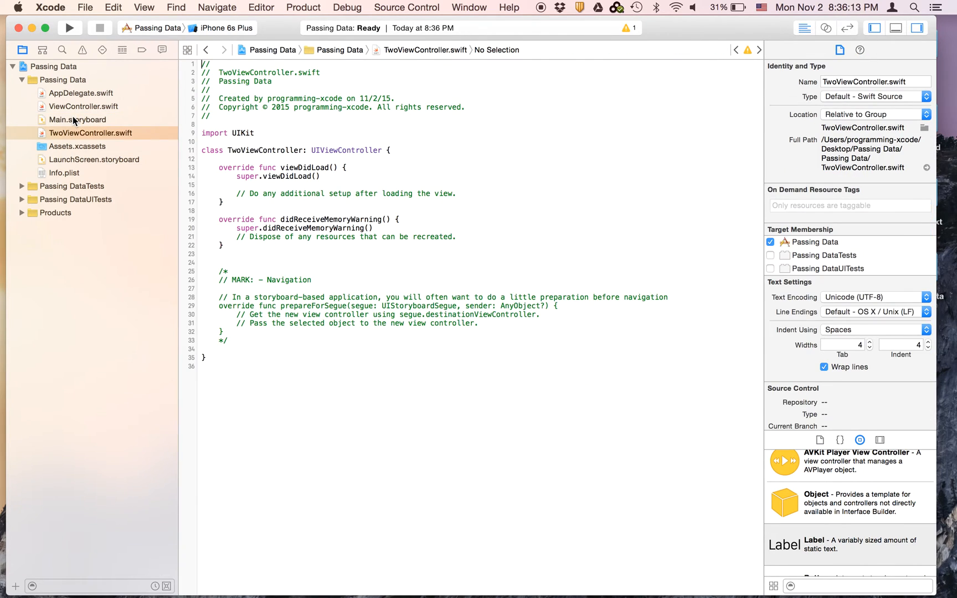
# Step: Set the second scene's class to TwoViewController, rename the button Send, and add a Show segue
pyautogui.click(78, 119)
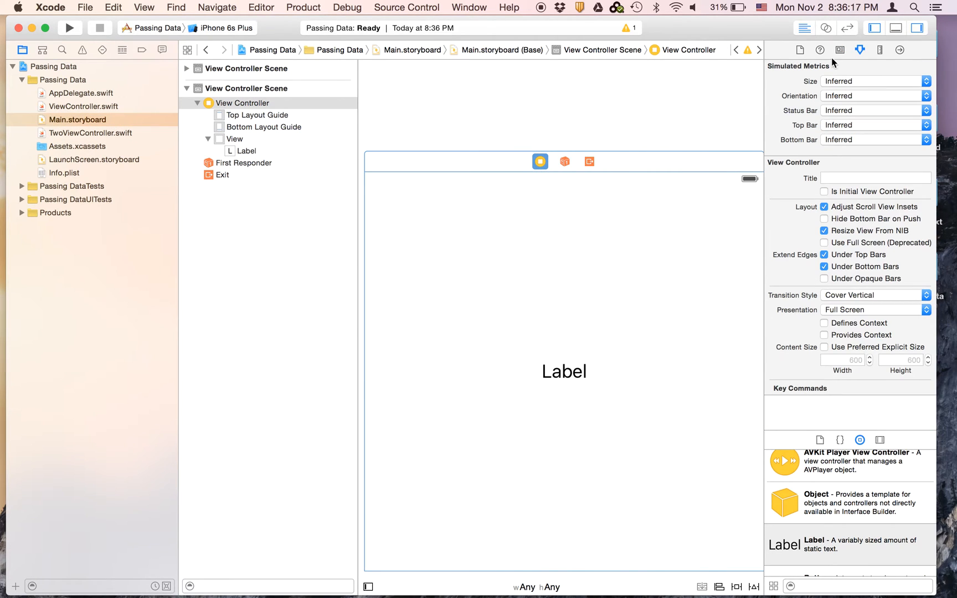
pyautogui.click(839, 50)
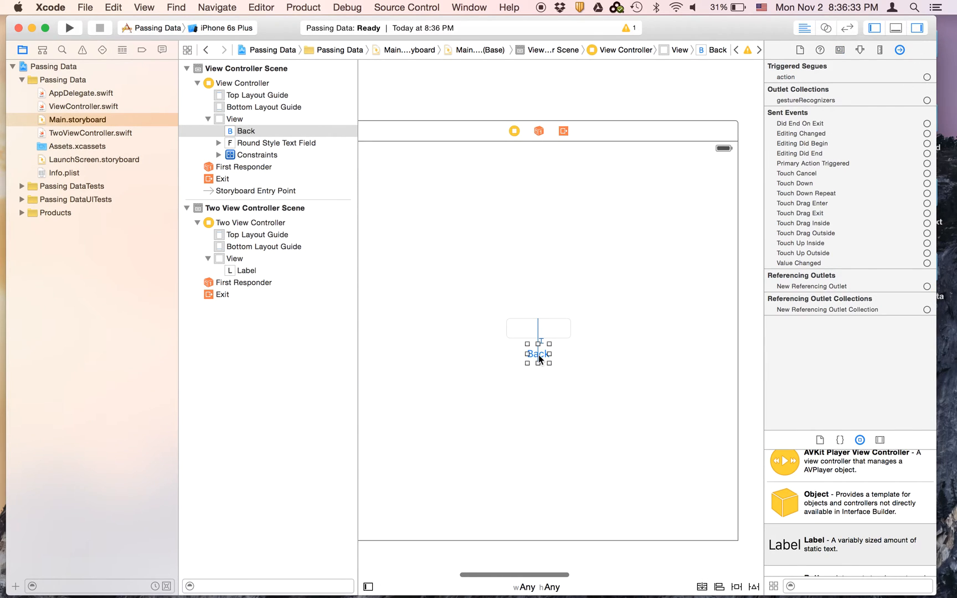
pyautogui.write('Sned')
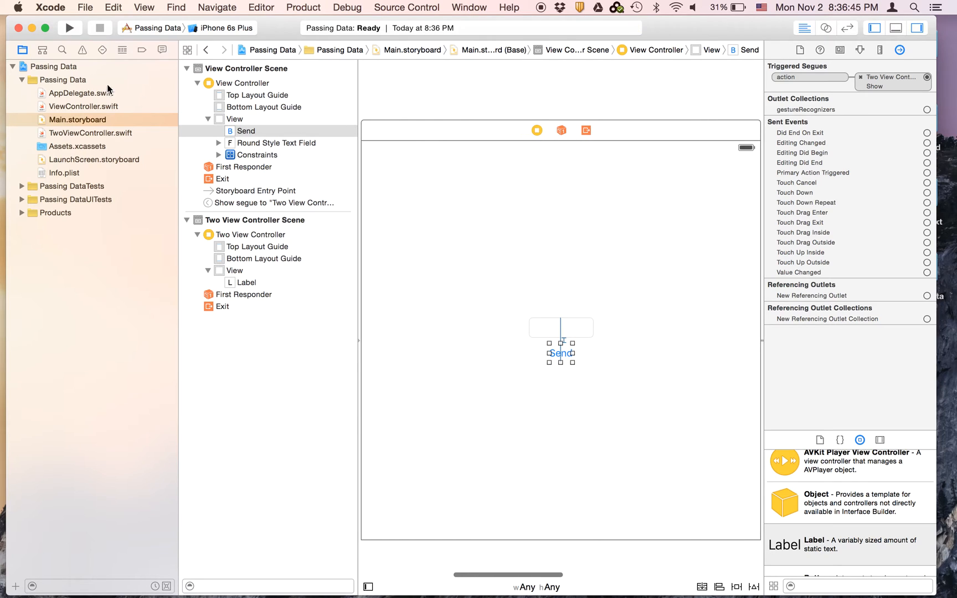
# Step: Declare a txtfield UITextField outlet in ViewController.swift
pyautogui.click(83, 106)
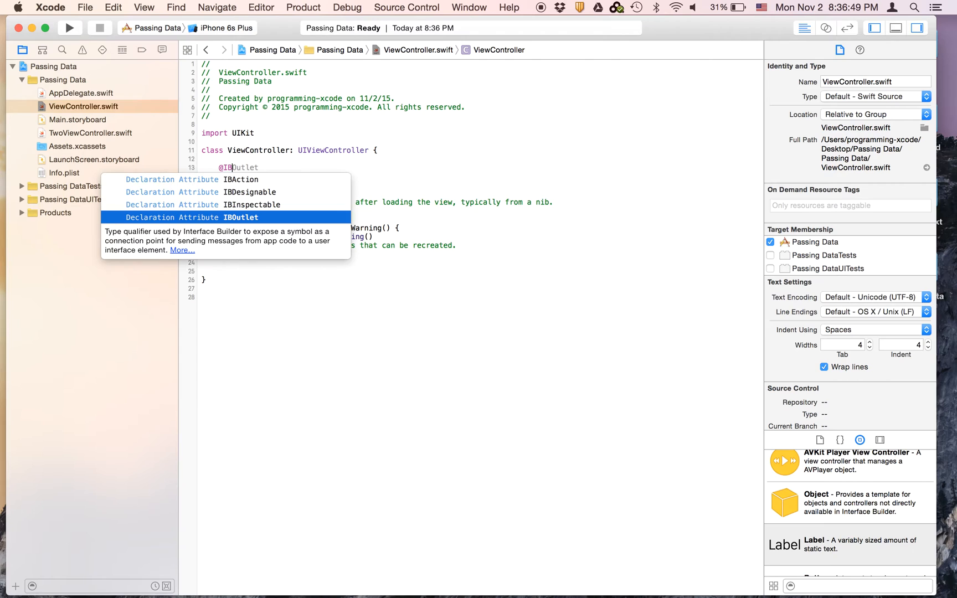
pyautogui.write('var')
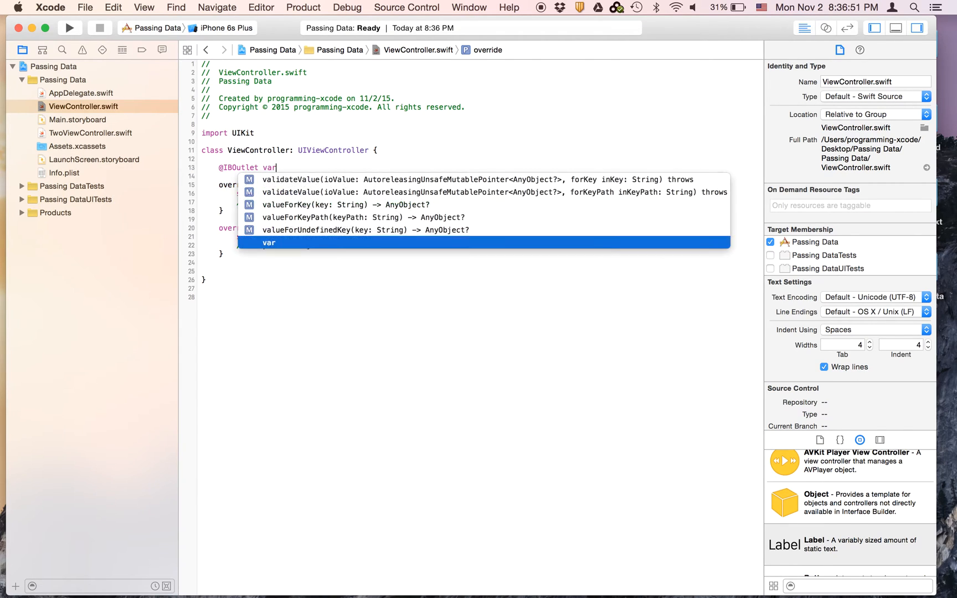
pyautogui.write('t')
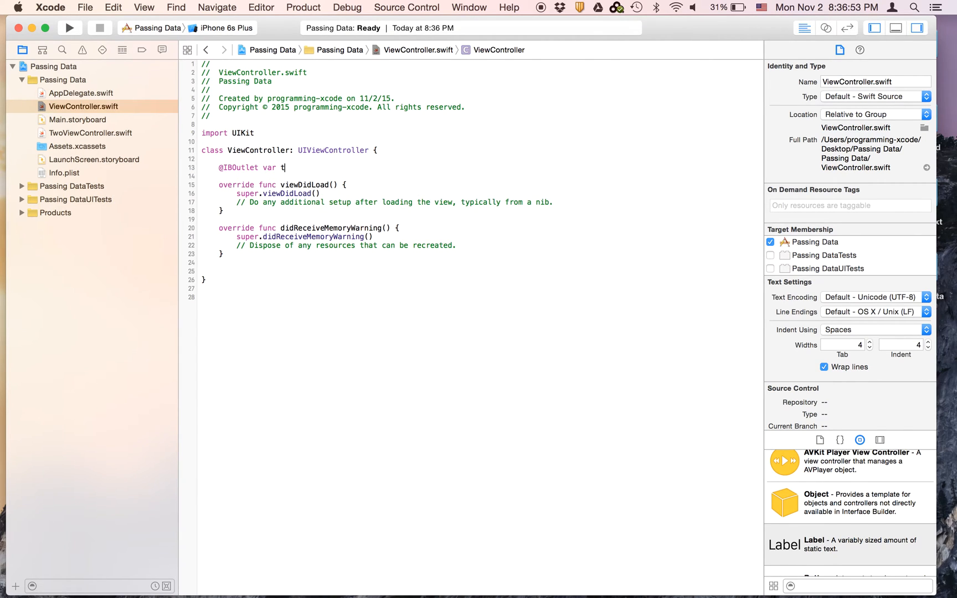
pyautogui.write('xtfie')
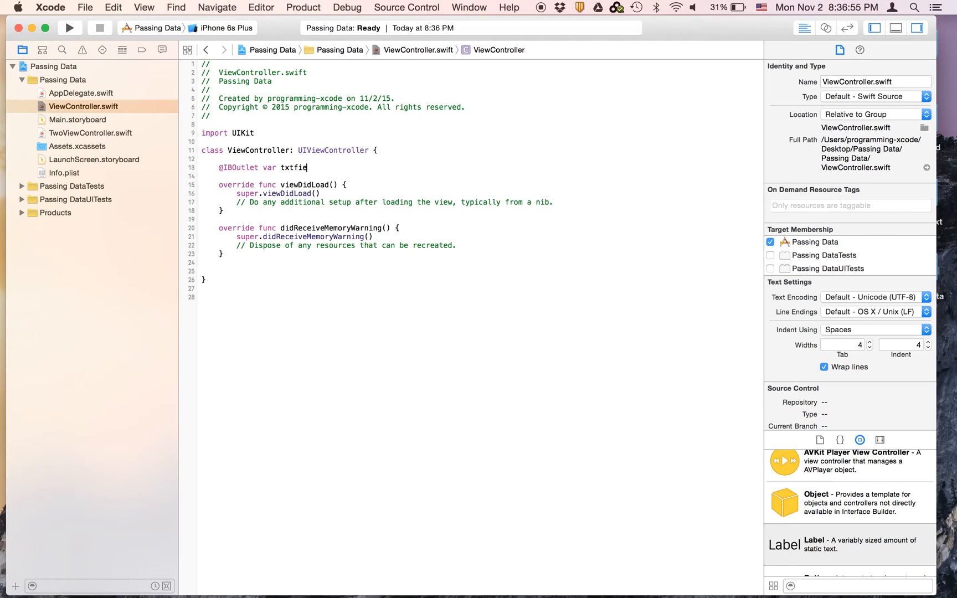
pyautogui.write('ld:')
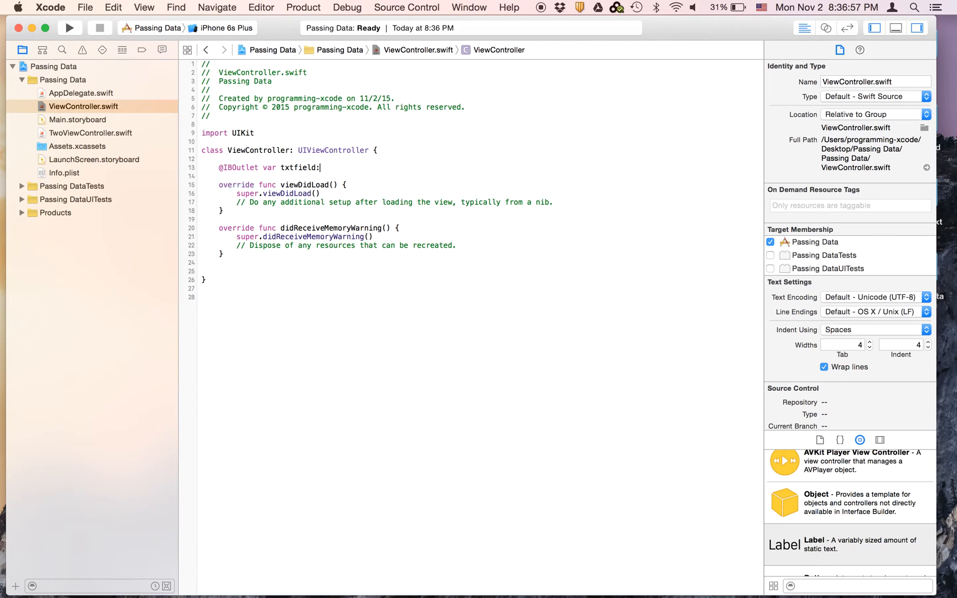
pyautogui.write('UILabel')
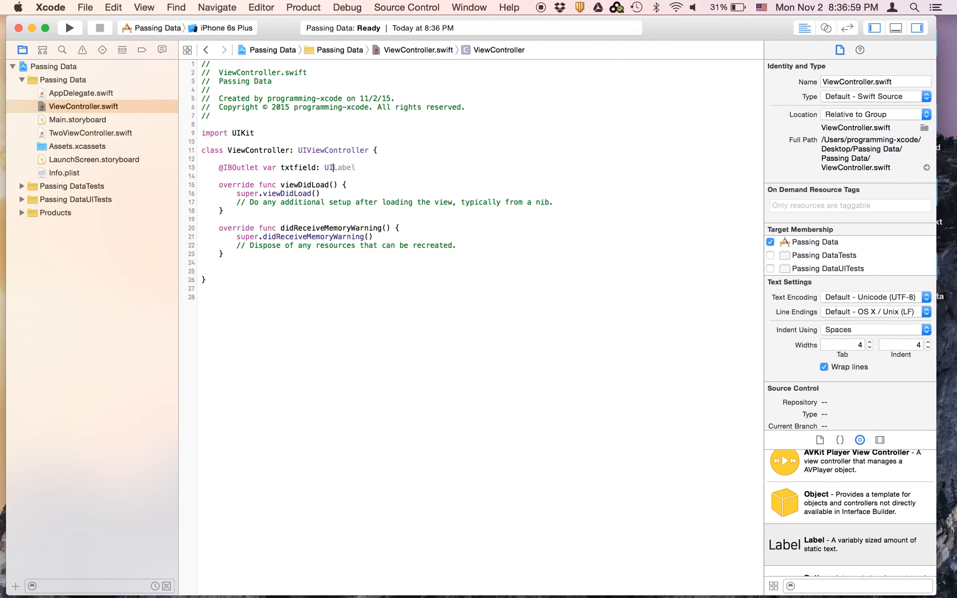
pyautogui.write('TextField!')
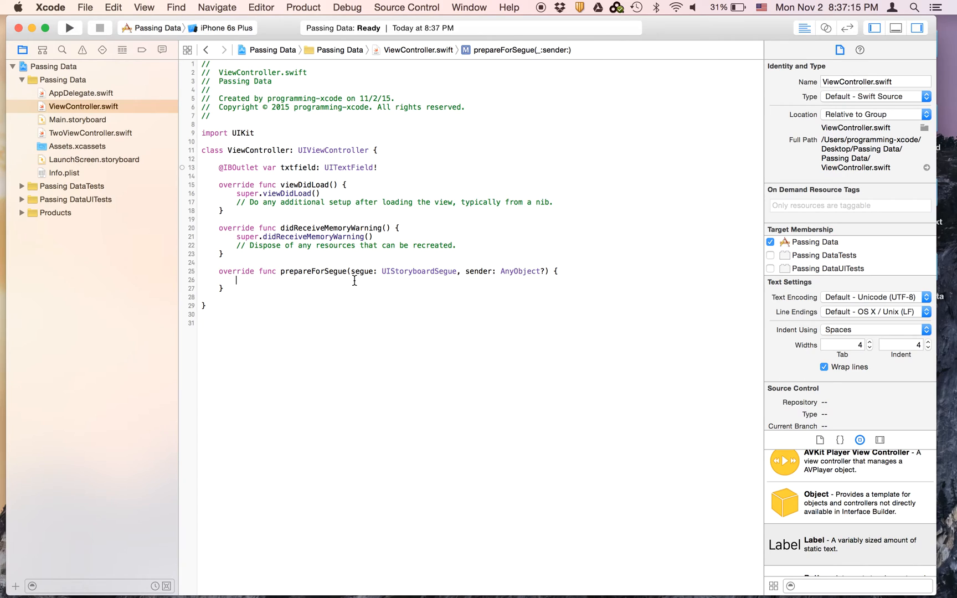
# Step: In prepareForSegue, save txtfield.text to NSUserDefaults under "key"
pyautogui.write('NSUserDefaults')
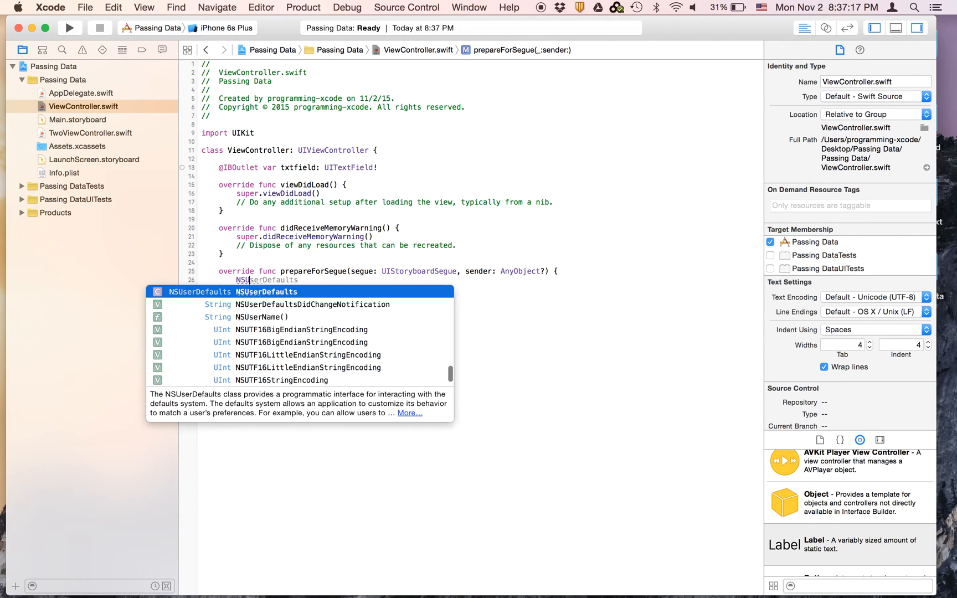
pyautogui.write('.standardUserDefaults().setObject(t, forKey: String')
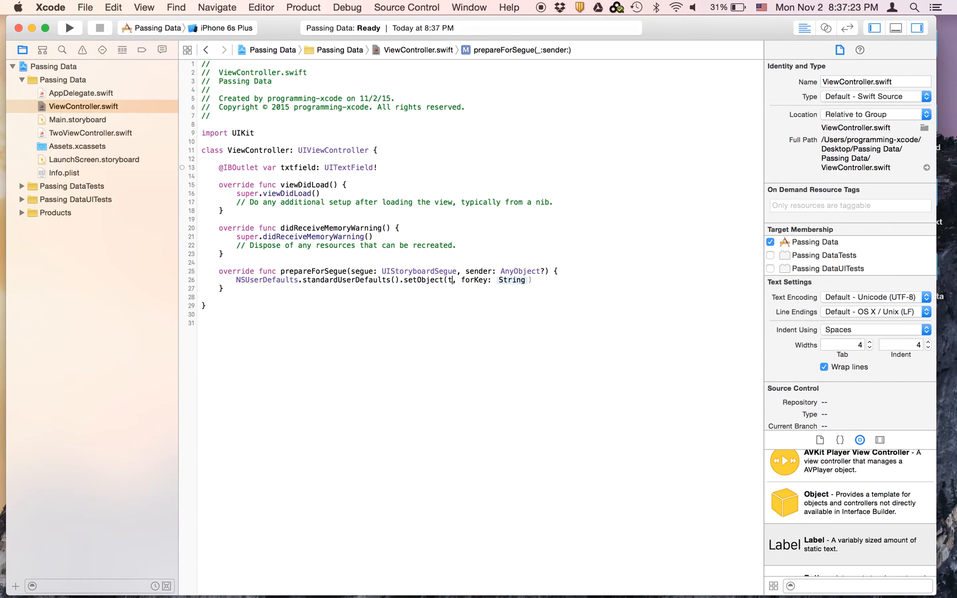
pyautogui.write('xtfield.text')
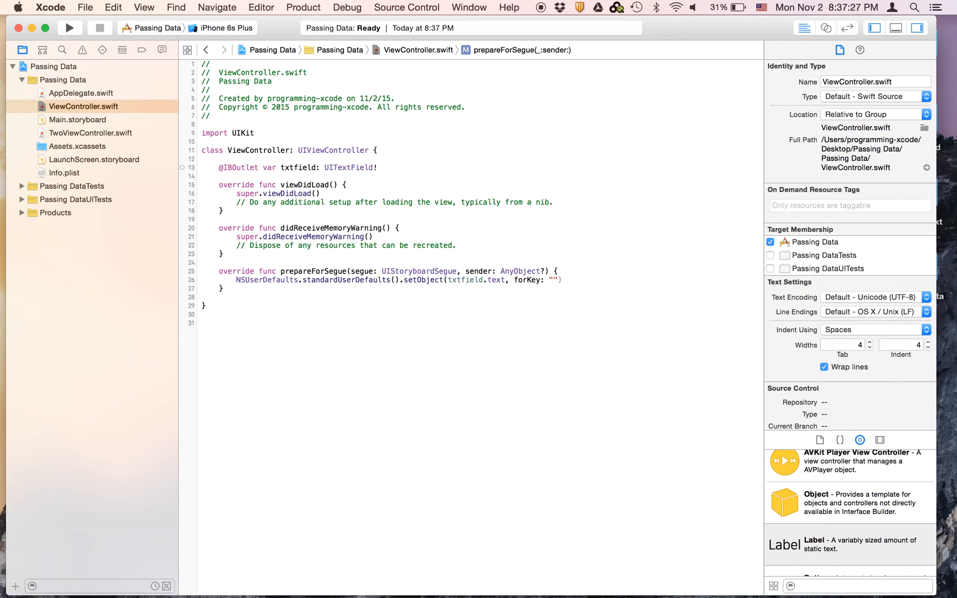
pyautogui.write('key')
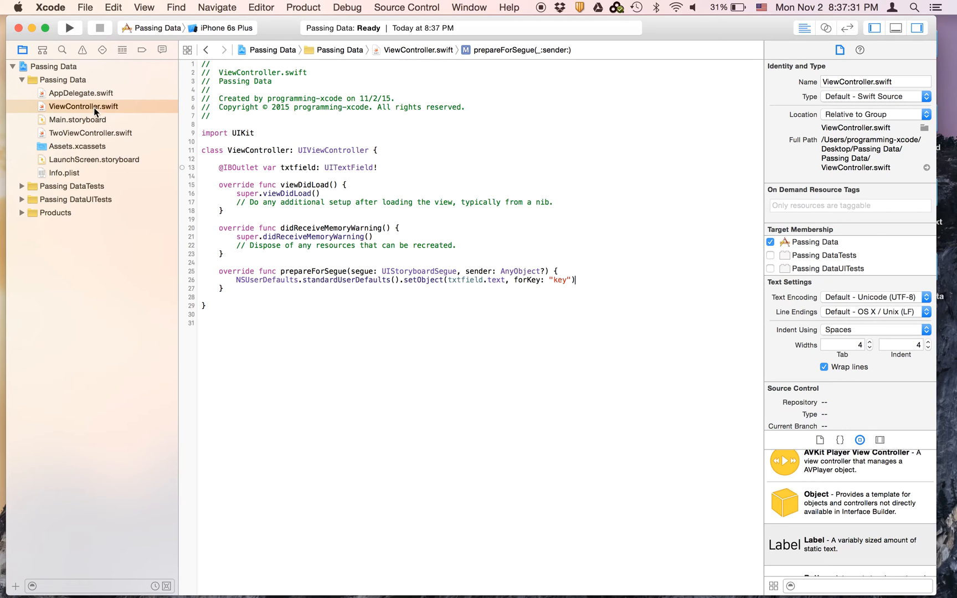
pyautogui.click(90, 132)
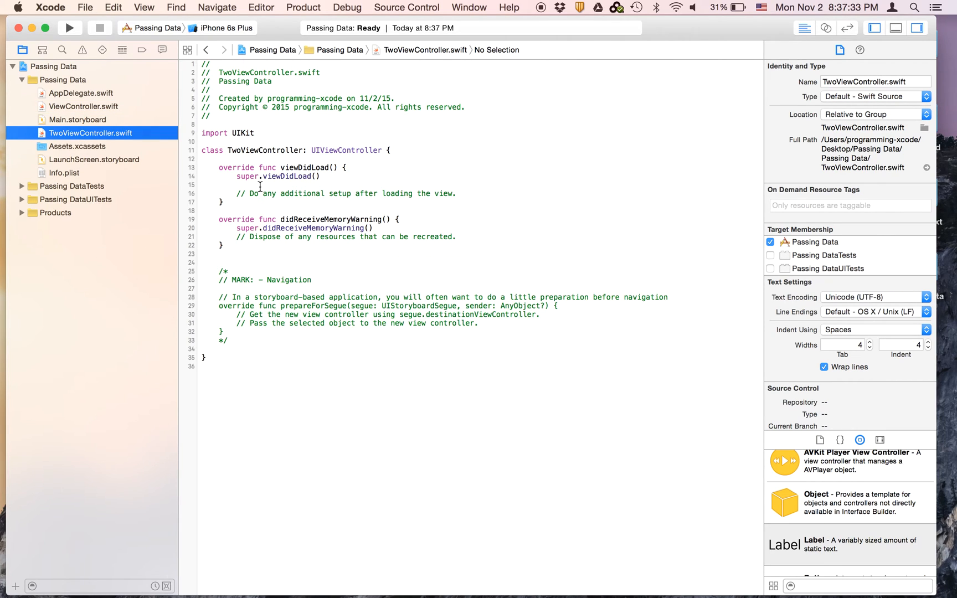
pyautogui.write('@IBOutlet')
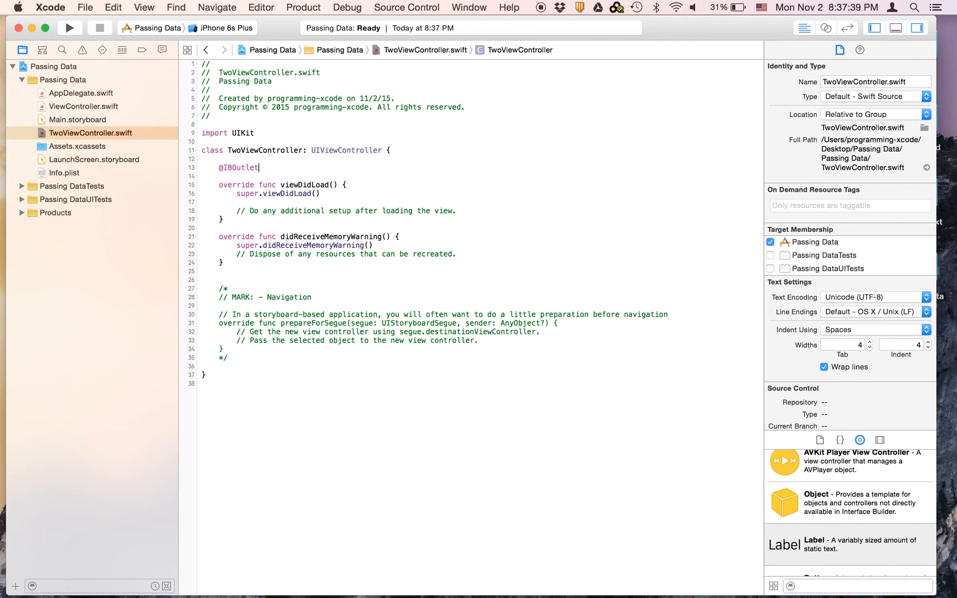
pyautogui.write('var label')
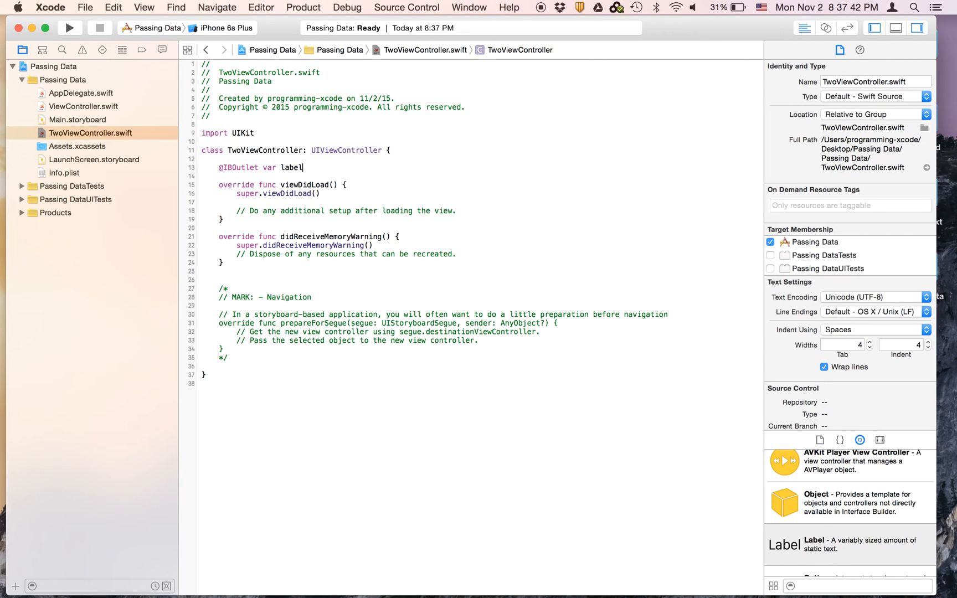
pyautogui.write(': UILabel!')
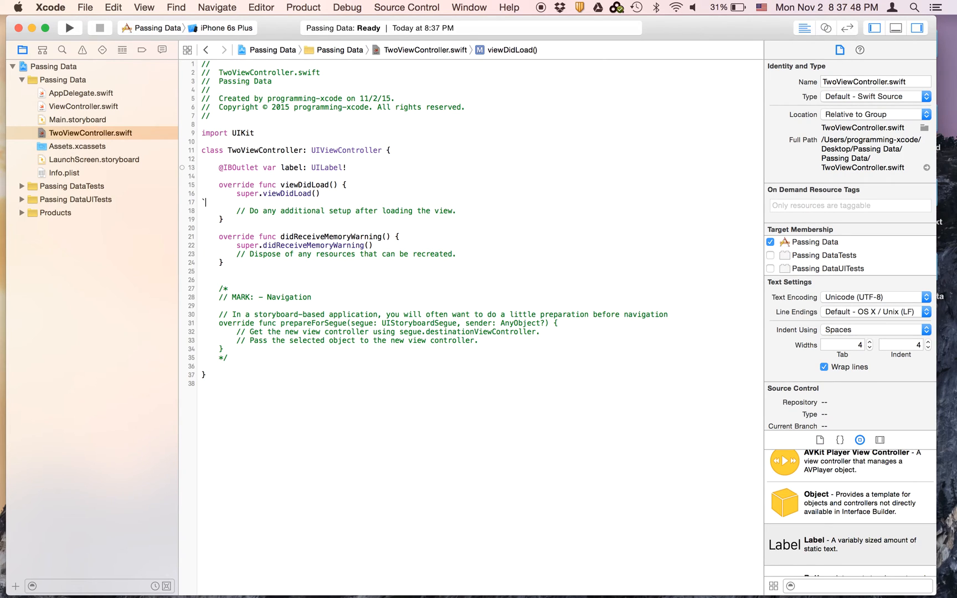
# Step: In viewDidLoad, set label.text to NSUserDefaults objectForKey("key") cast as String
pyautogui.write('label')
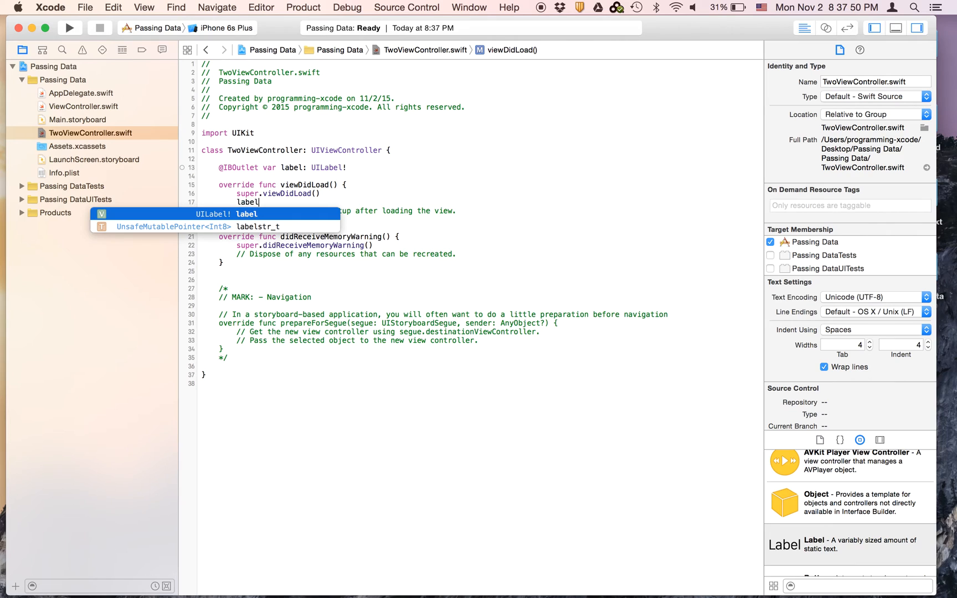
pyautogui.write('.text =')
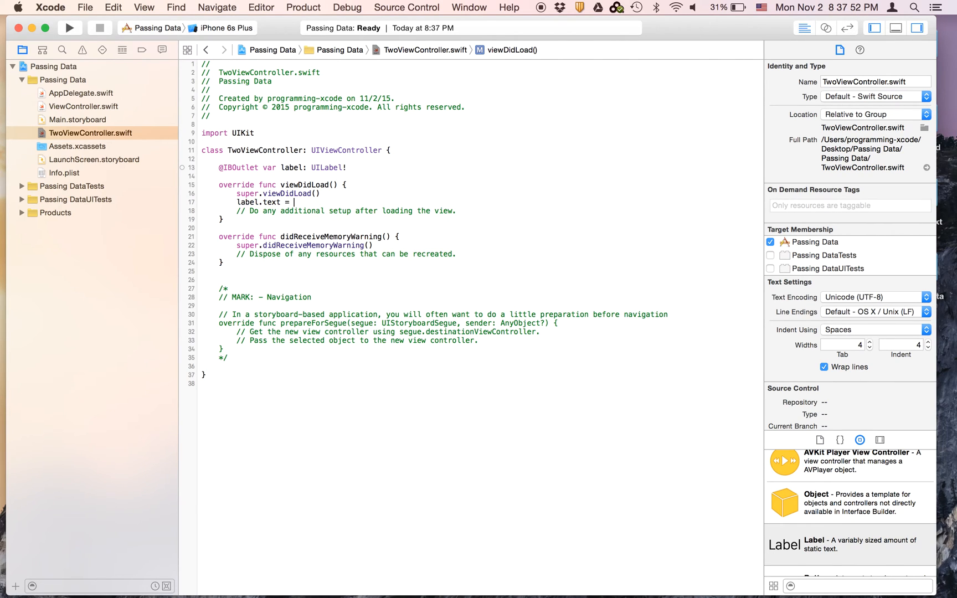
pyautogui.write('nsu')
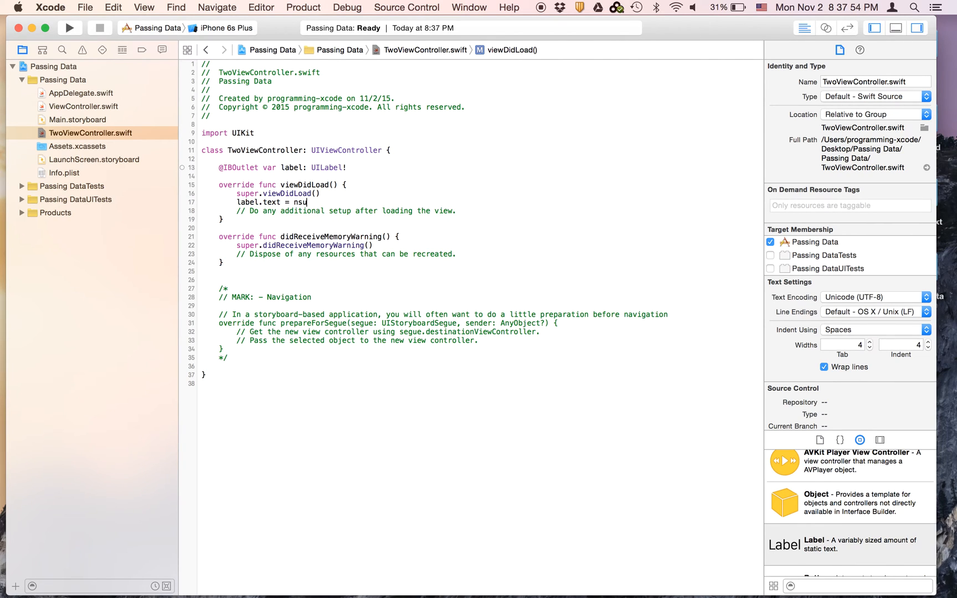
pyautogui.write('SUserDefaults.standardUserDefaults().')
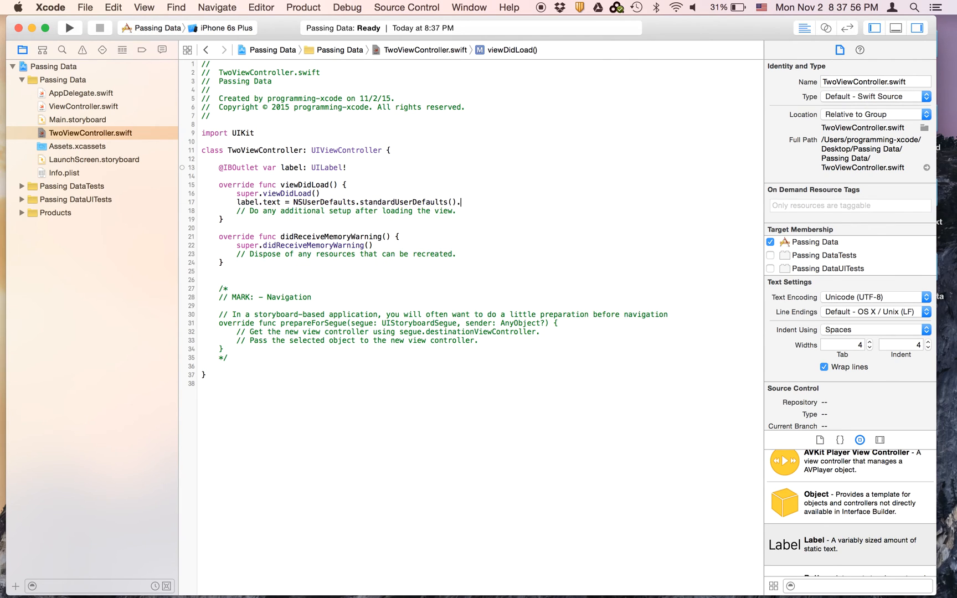
pyautogui.write('objectForKey("')
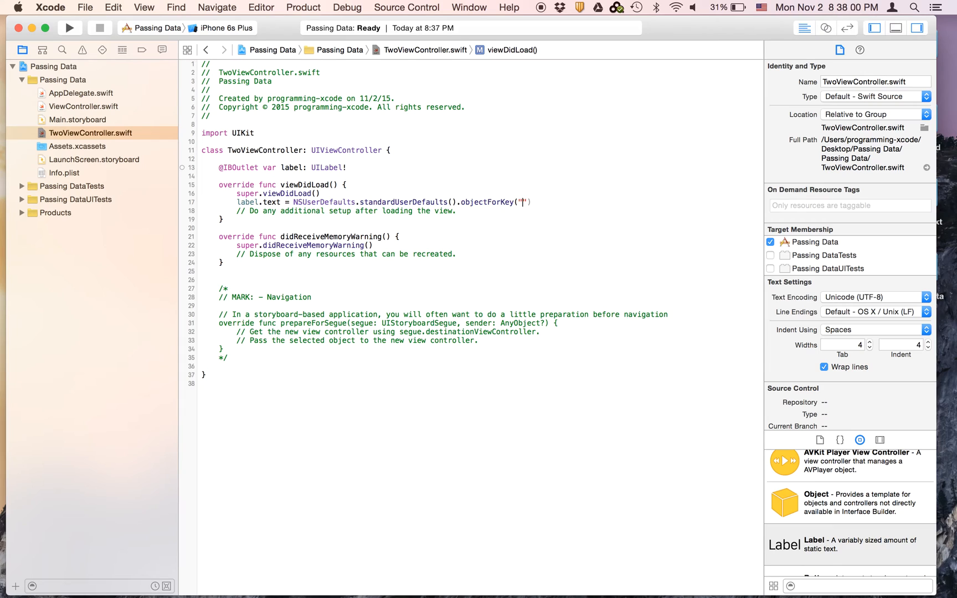
pyautogui.write('key')
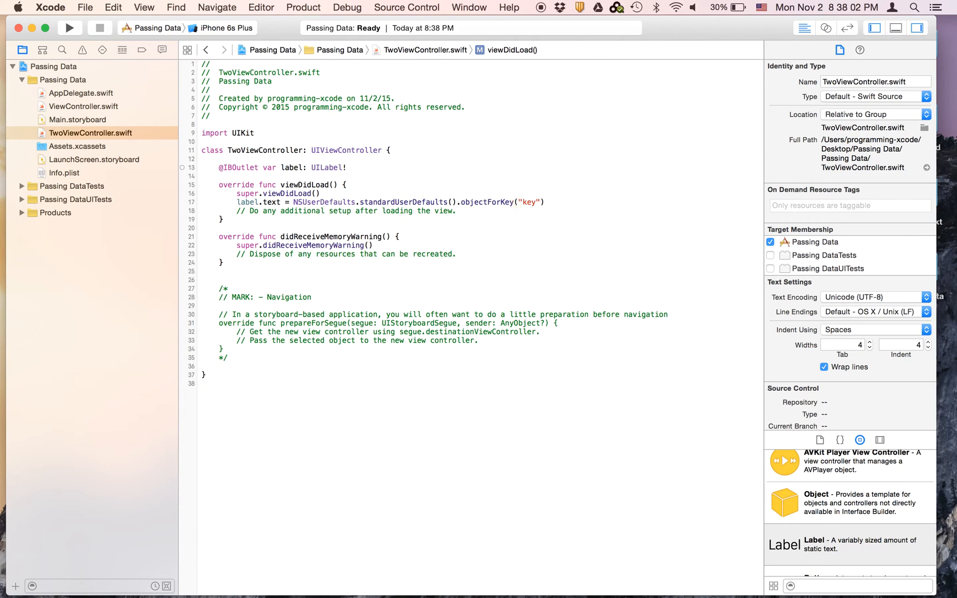
pyautogui.write('as! S')
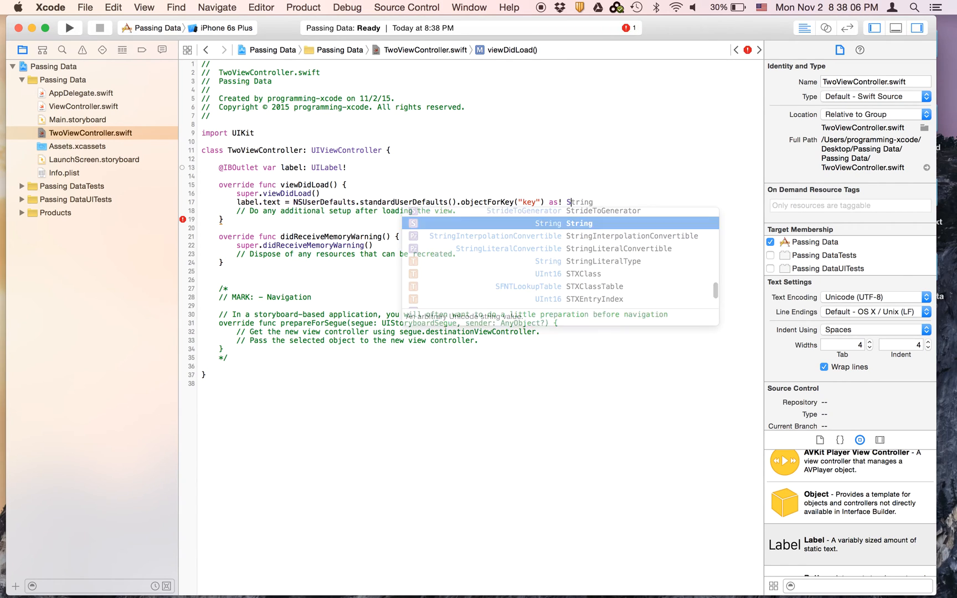
pyautogui.press('Return')
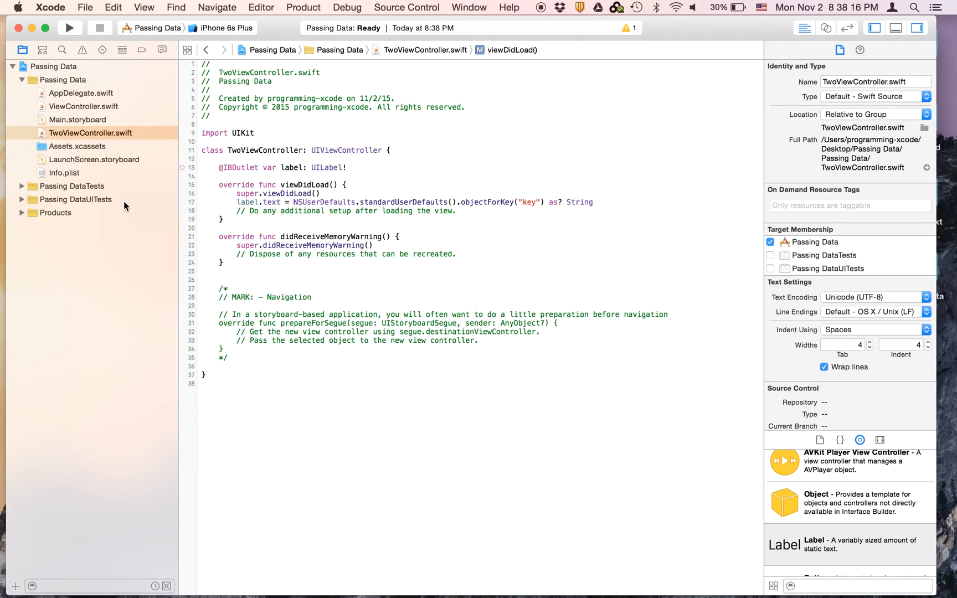
pyautogui.moveTo(77, 107)
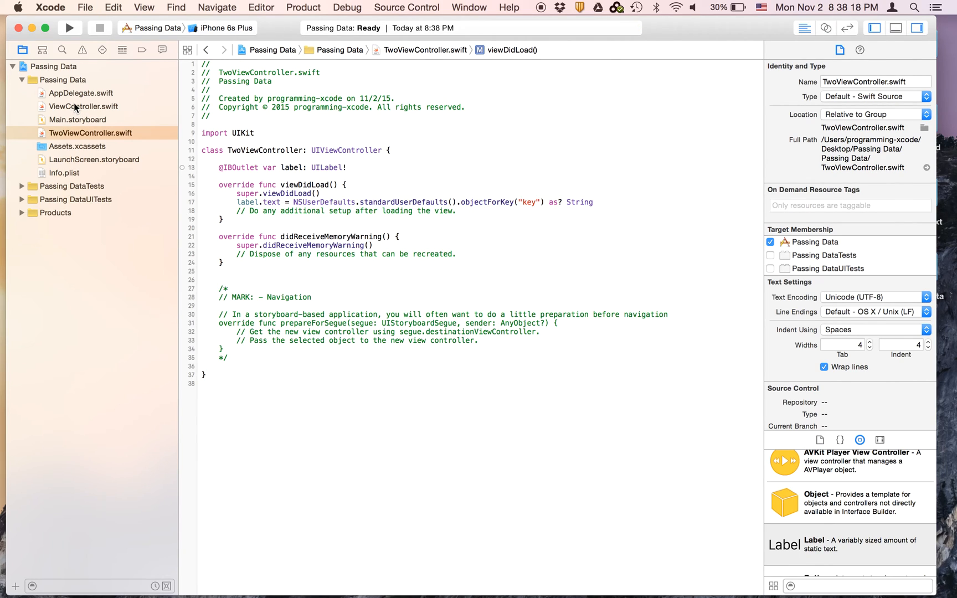
# Step: Return to Main.storyboard with the label outlet linked and run the app
pyautogui.click(79, 120)
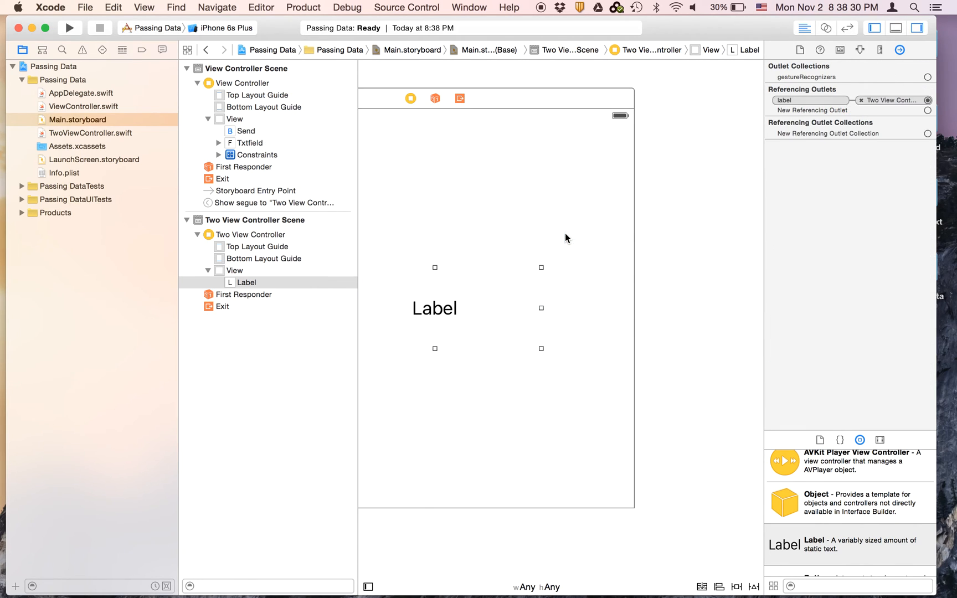
pyautogui.click(70, 28)
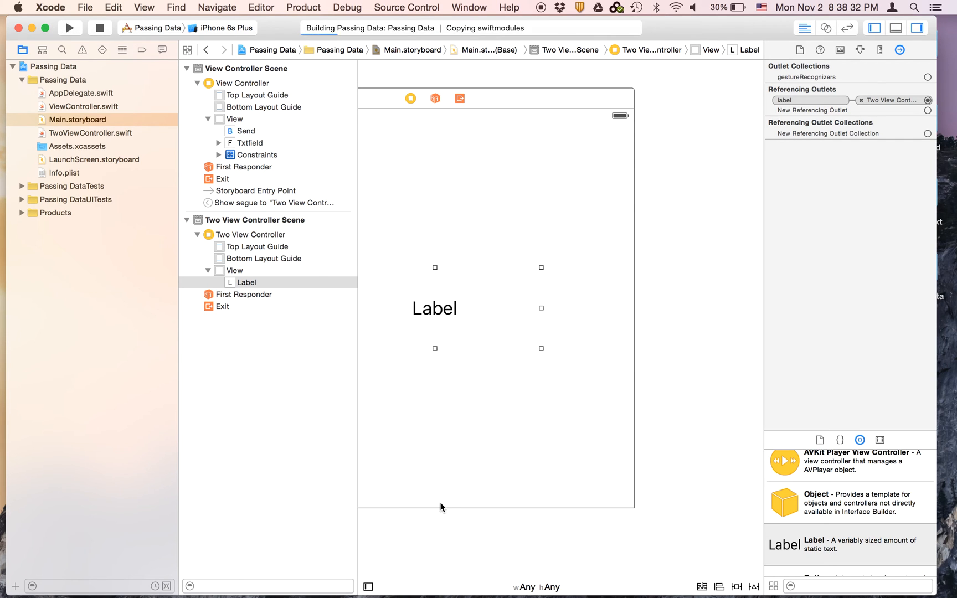
# Step: In Simulator, enter 'hello' in the text field and tap Send to display it
pyautogui.click(70, 28)
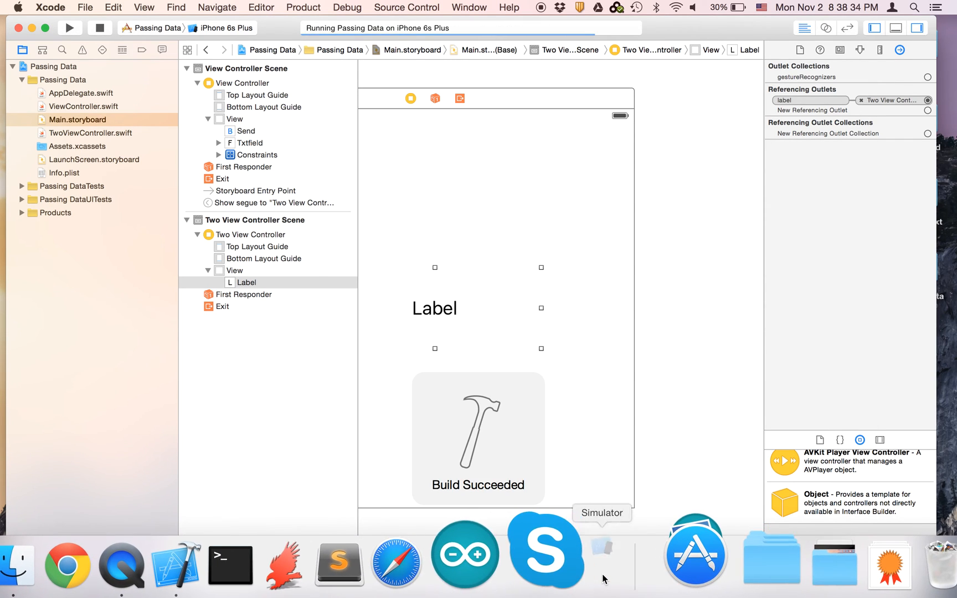
pyautogui.click(601, 548)
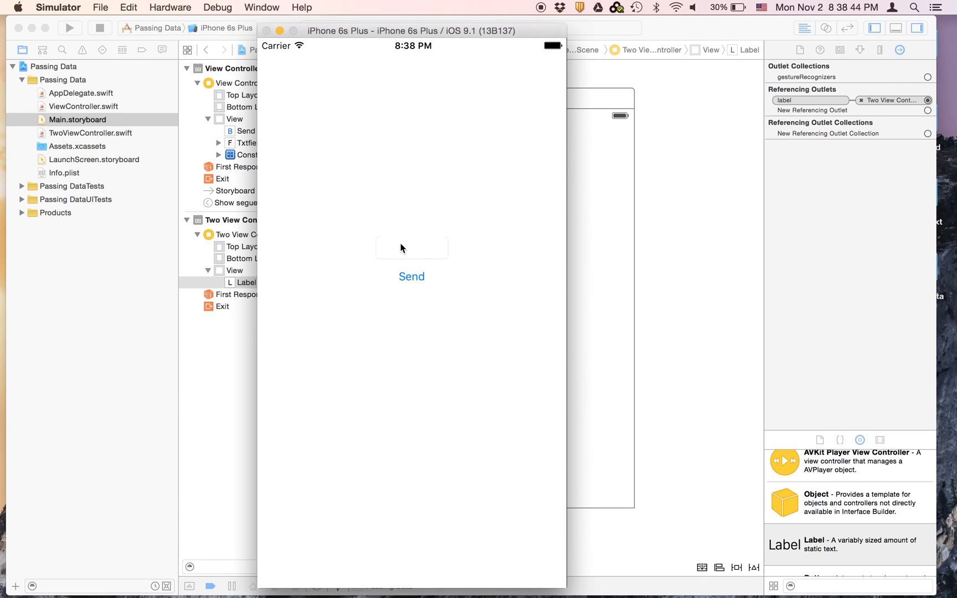
pyautogui.click(412, 247)
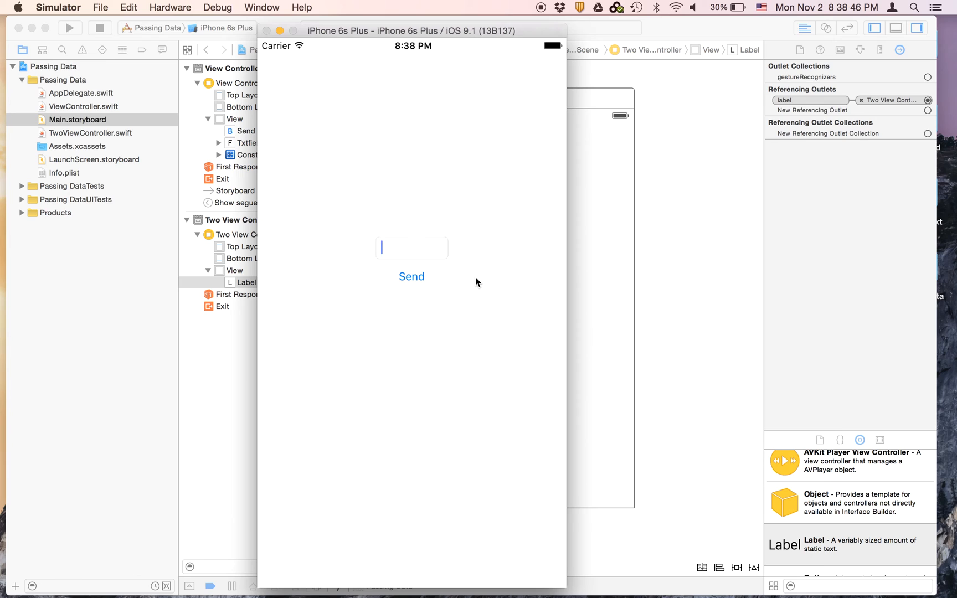
pyautogui.write('hello')
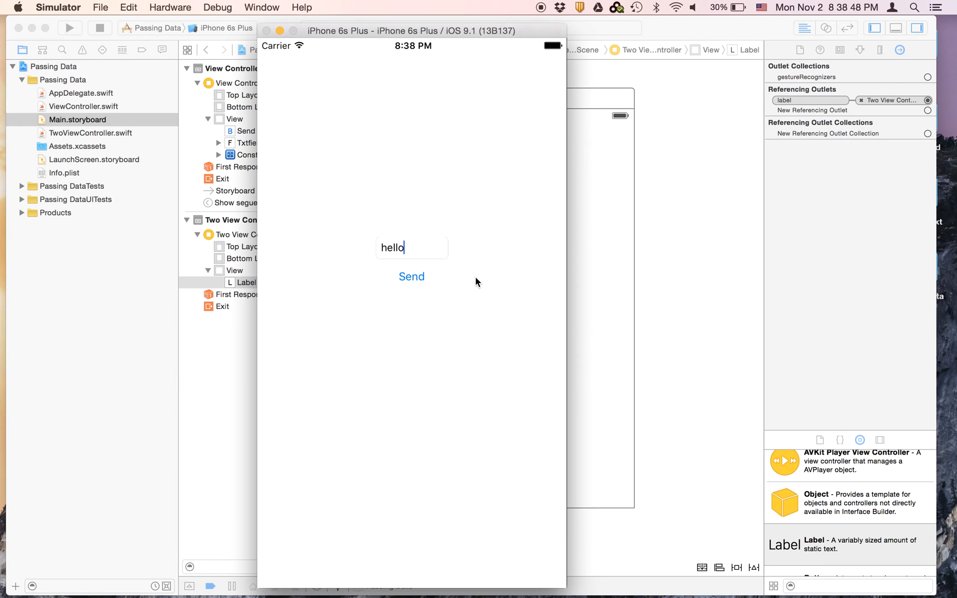
pyautogui.click(410, 277)
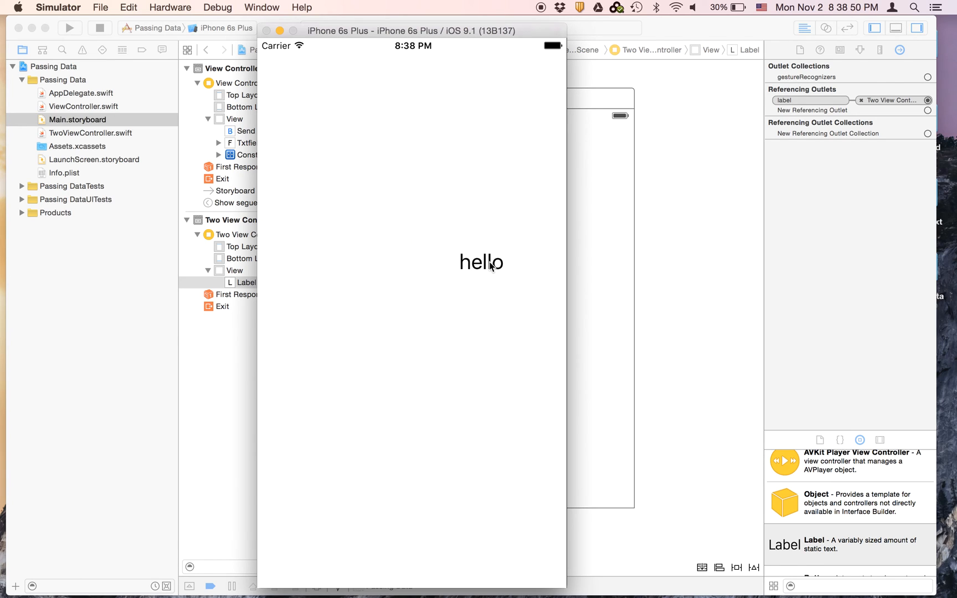
pyautogui.moveTo(467, 270)
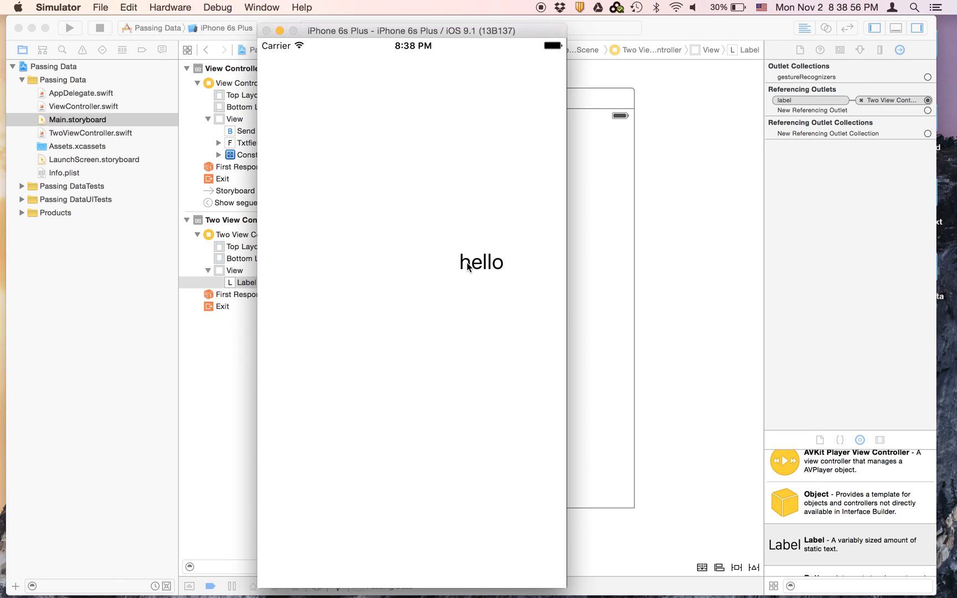
pyautogui.moveTo(445, 6)
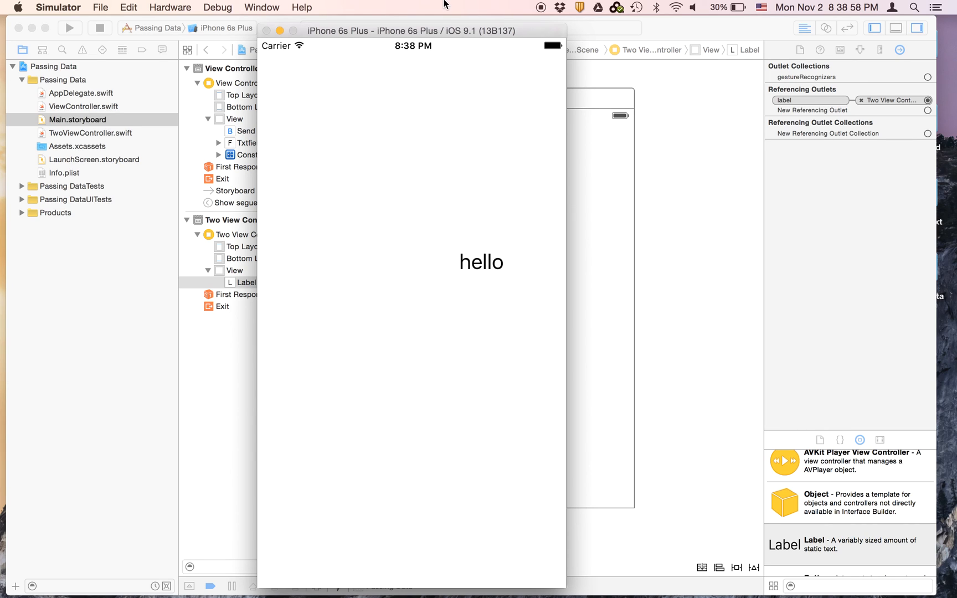
pyautogui.moveTo(481, 4)
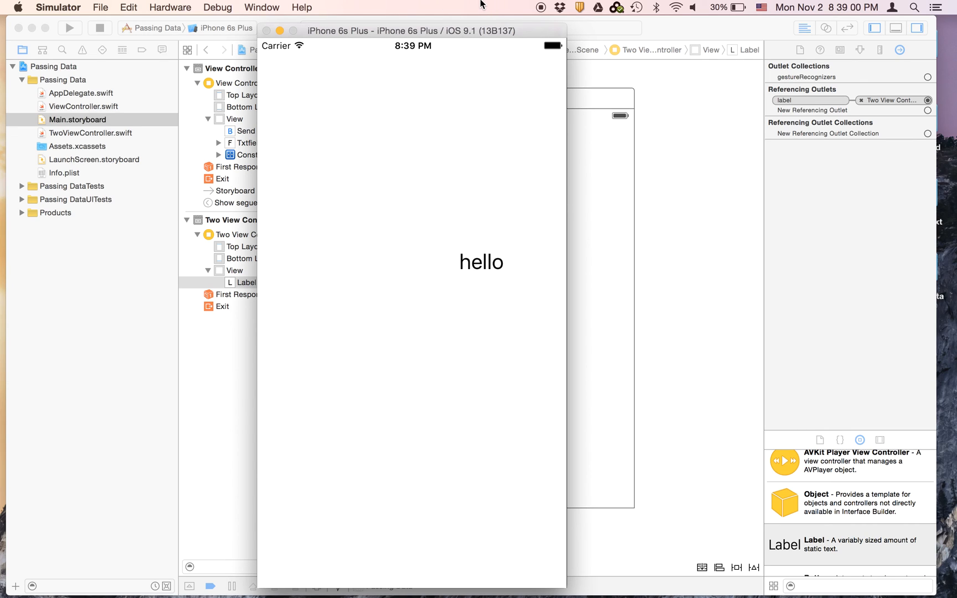